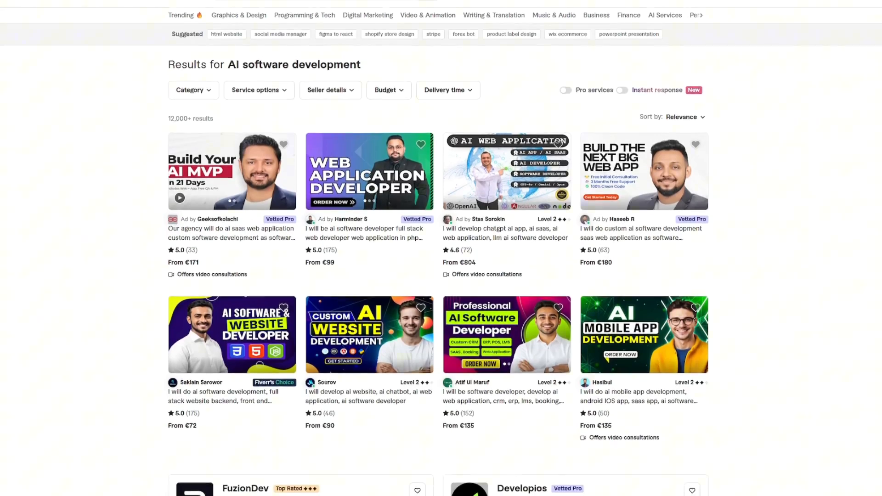
- Scroll down the OpusClip landing page through the AI reframe feature carousel
{"action": "scroll", "scroll_direction": "down", "scroll_amount": 3}
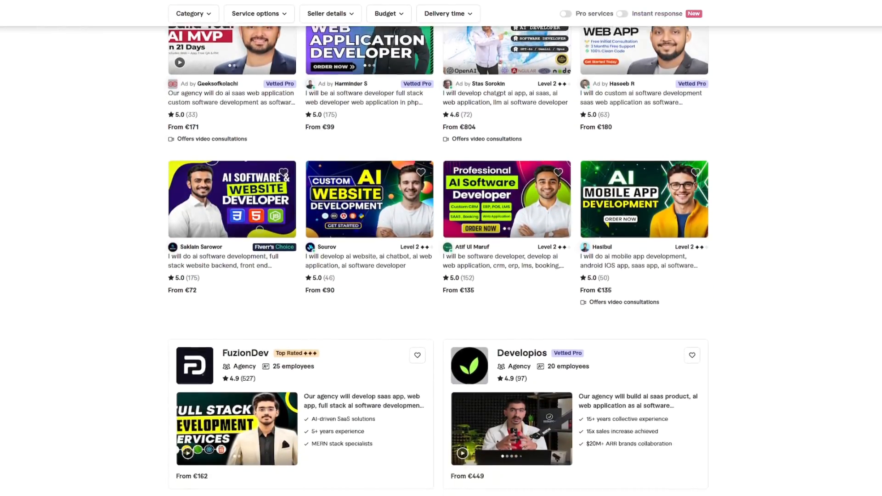
{"action": "scroll", "scroll_direction": "down", "scroll_amount": 3}
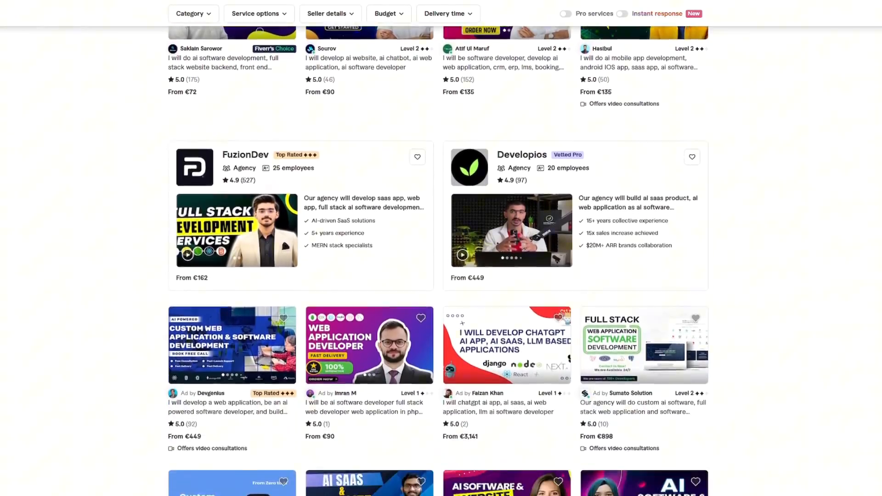
{"action": "scroll", "scroll_direction": "down", "scroll_amount": 3}
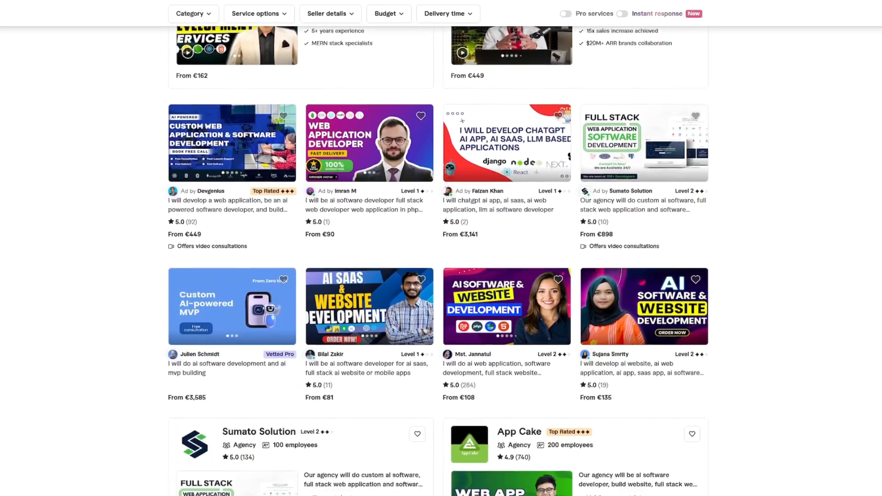
{"action": "scroll", "scroll_direction": "down", "scroll_amount": 3}
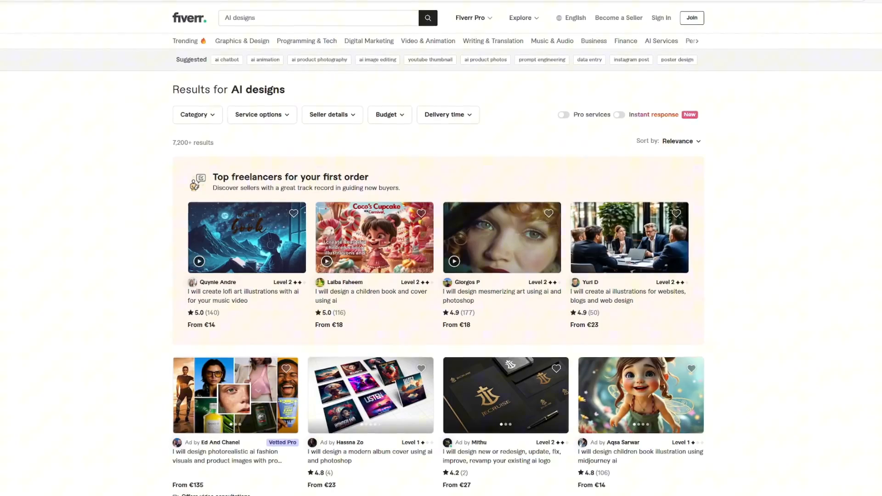
{"action": "scroll", "scroll_direction": "down", "scroll_amount": 3}
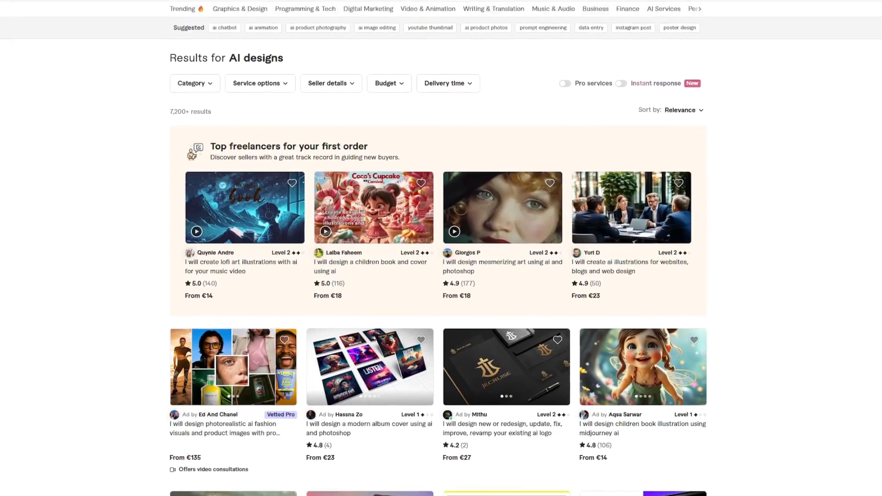
{"action": "scroll", "scroll_direction": "down", "scroll_amount": 3}
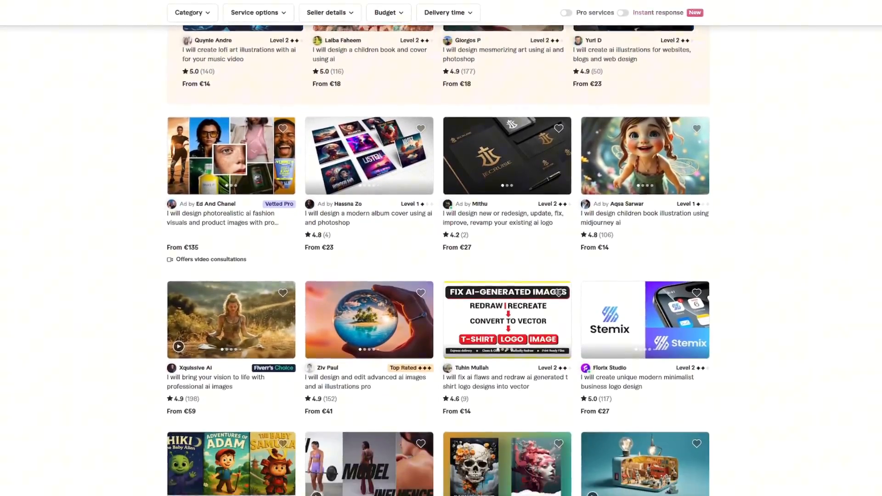
{"action": "scroll", "scroll_direction": "down", "scroll_amount": 3}
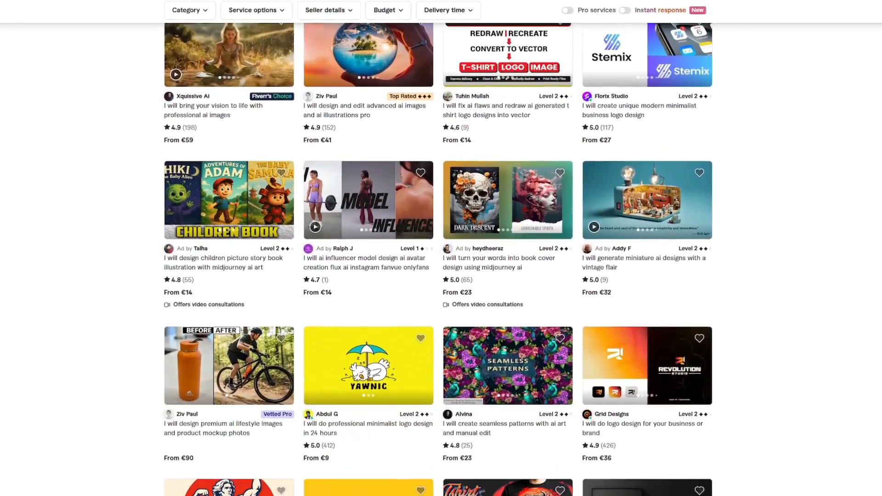
{"action": "scroll", "scroll_direction": "down", "scroll_amount": 3}
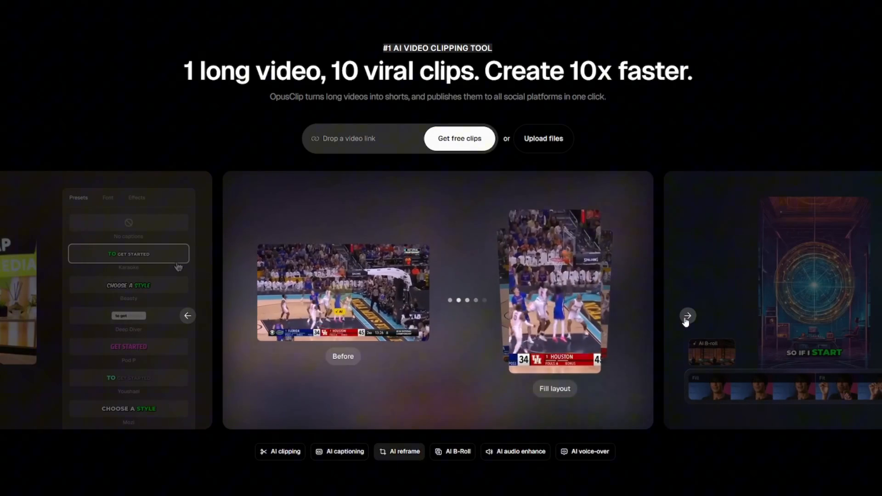
{"action": "left_click", "coordinate": [688, 316]}
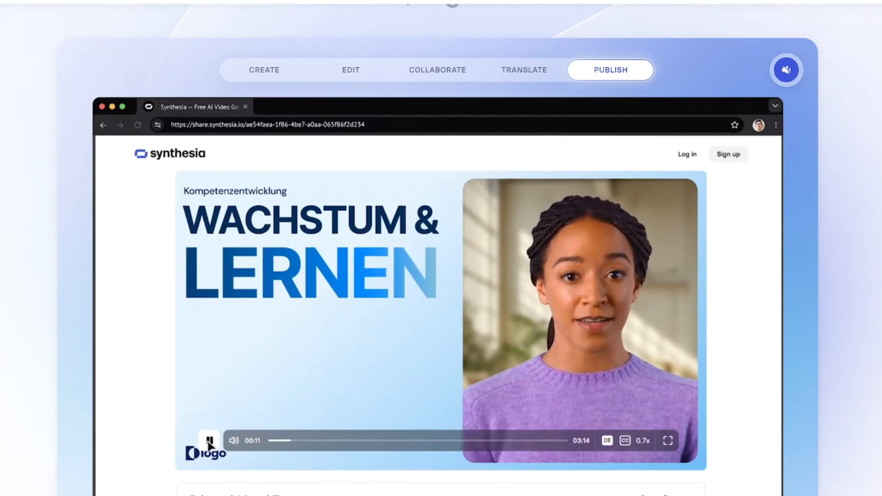
- Play the Synthesia Publish-stage demo of an AI avatar video about growth and learning
{"action": "left_click", "coordinate": [264, 70]}
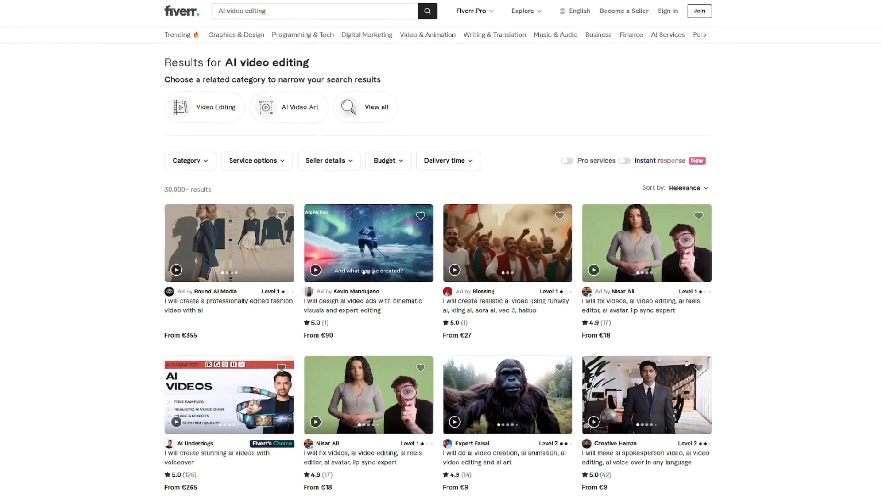
{"action": "scroll", "scroll_direction": "down", "scroll_amount": 3}
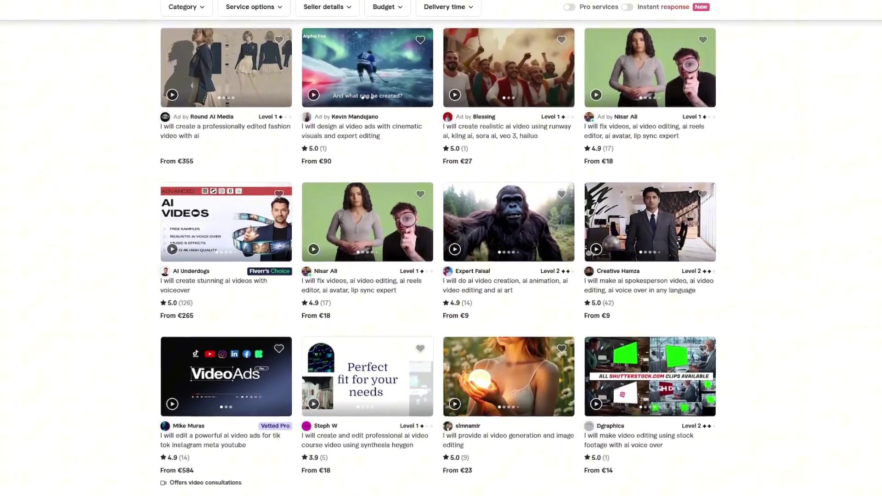
{"action": "scroll", "scroll_direction": "down", "scroll_amount": 3}
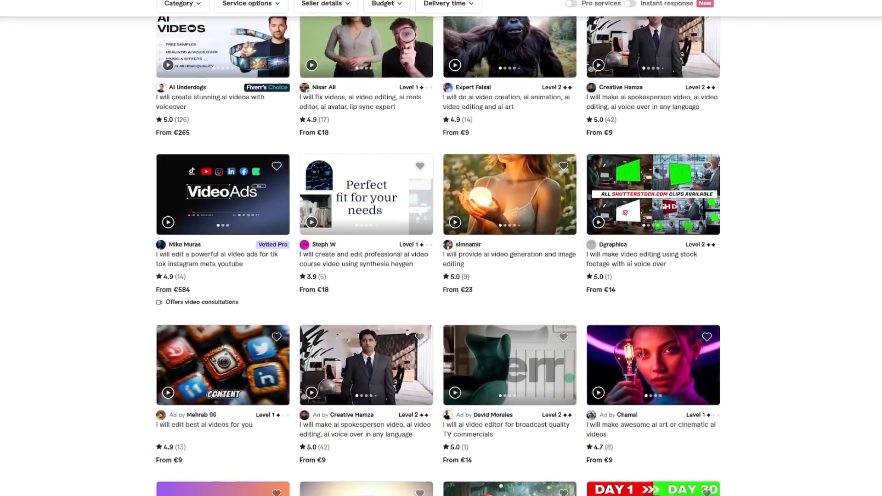